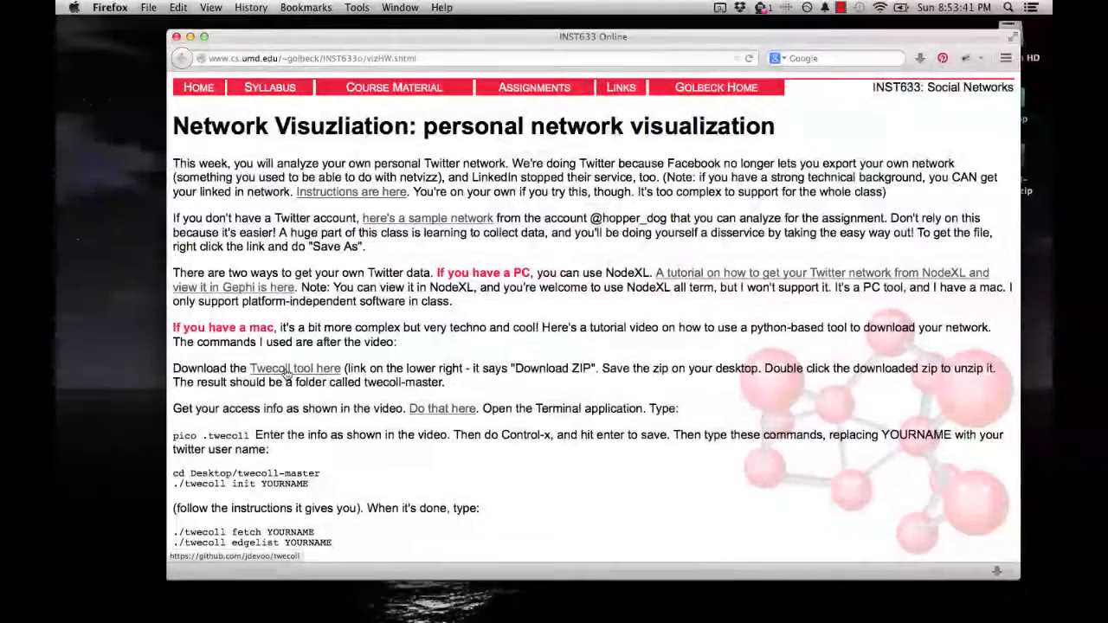
# Step: Start a new app from the Twitter Application Management apps list
pyautogui.click(293, 368)
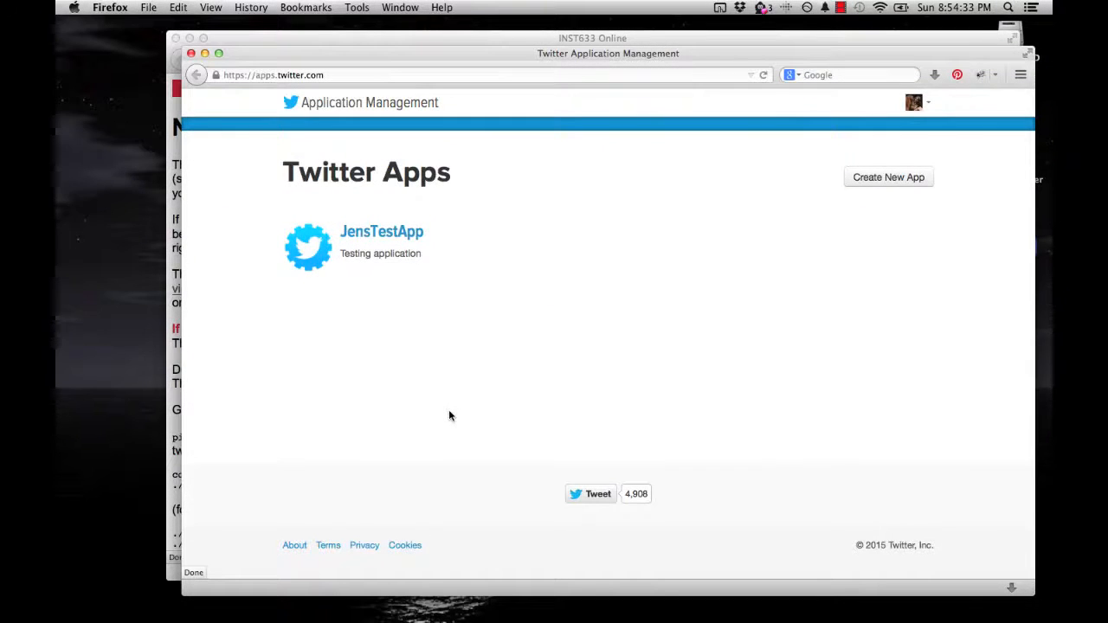
pyautogui.moveTo(471, 257)
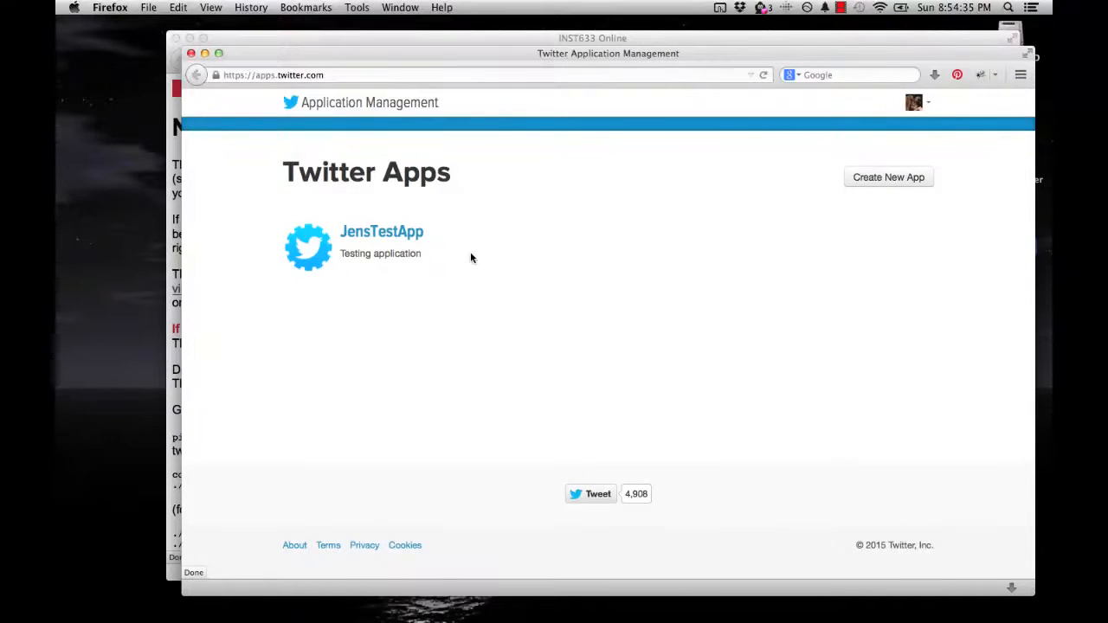
pyautogui.moveTo(860, 179)
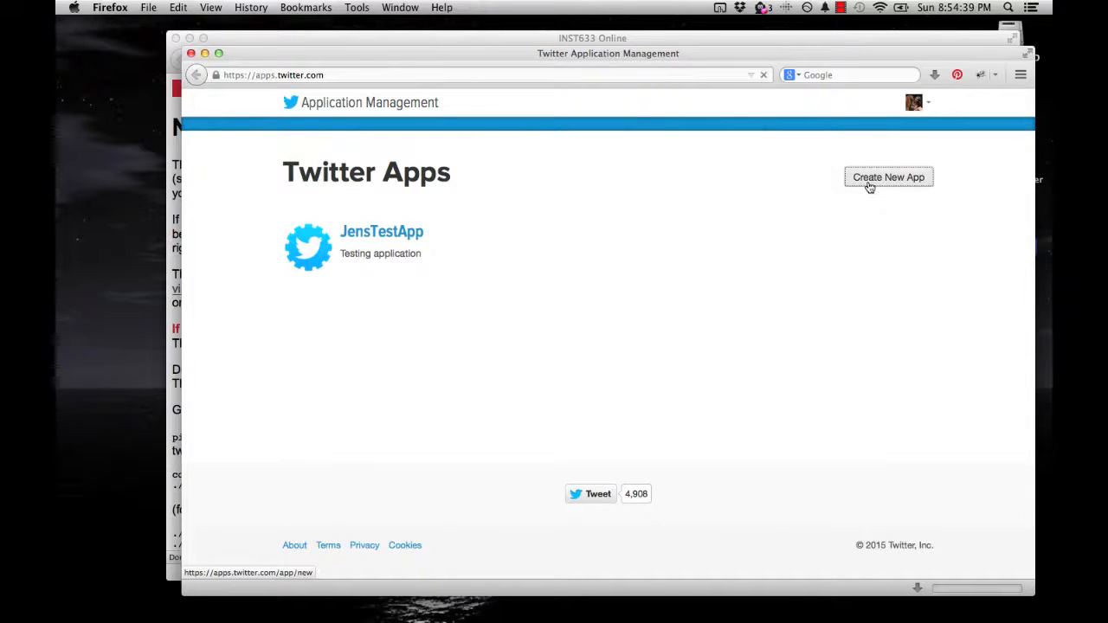
# Step: Start a new Twitter app and enter the name "Jen's Twecoll App" and description
pyautogui.click(888, 176)
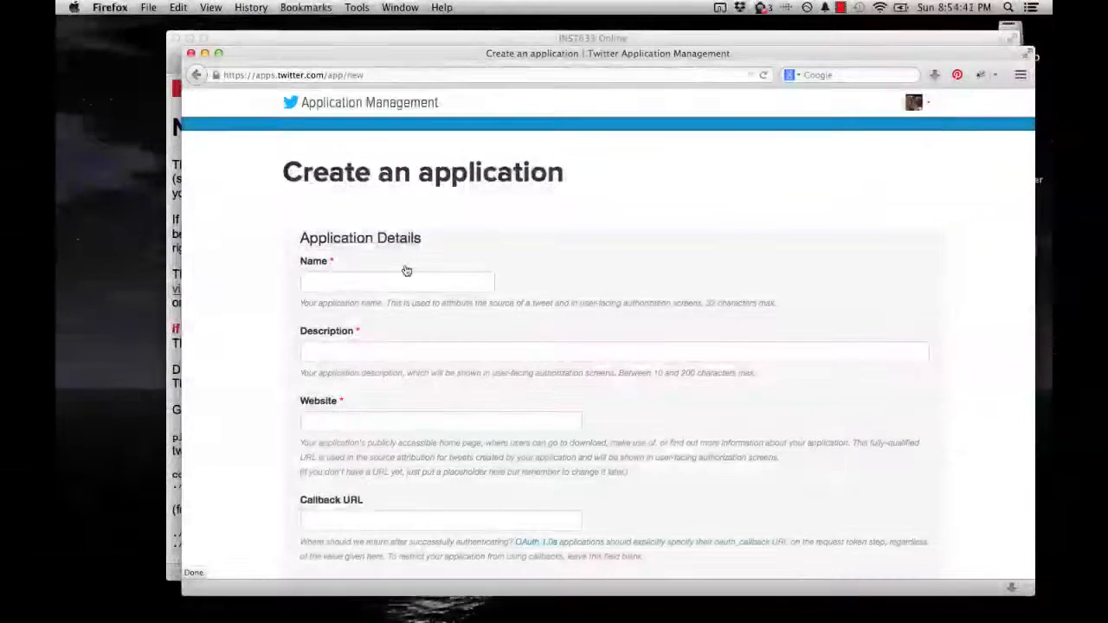
pyautogui.click(395, 281)
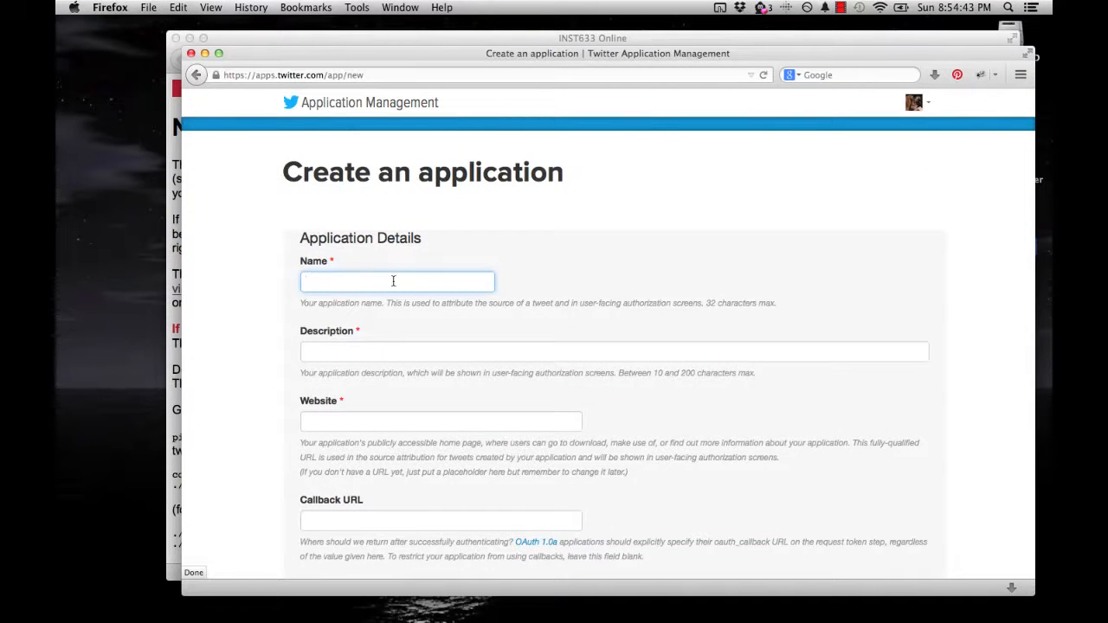
pyautogui.click(395, 281)
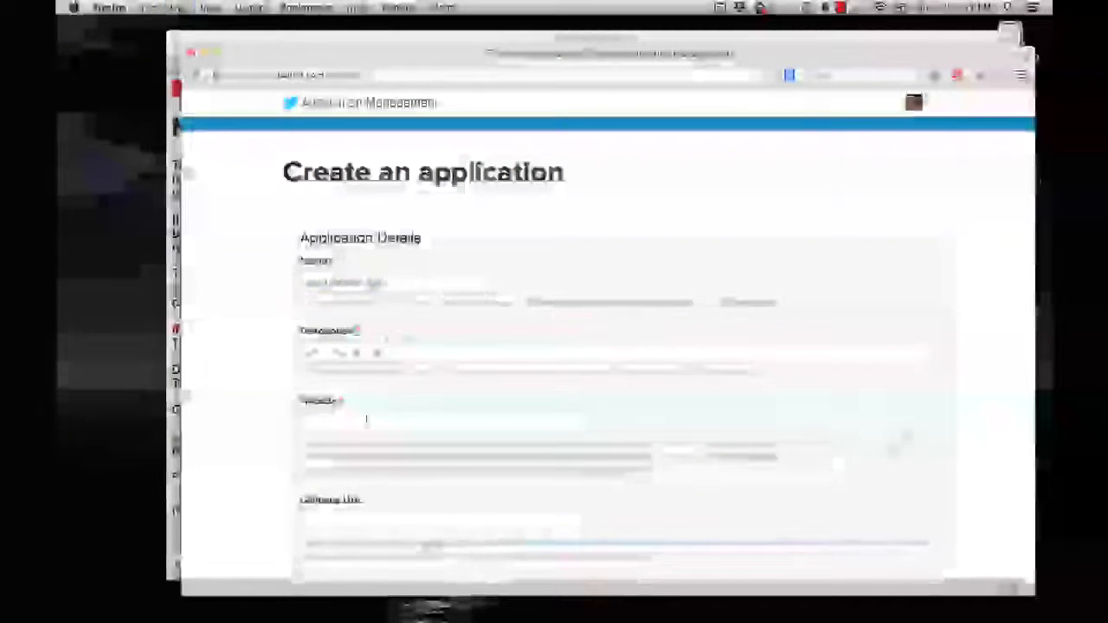
# Step: Set the website to twitter.com/golbeck, accept the agreement and create the app
pyautogui.write('http://tw')
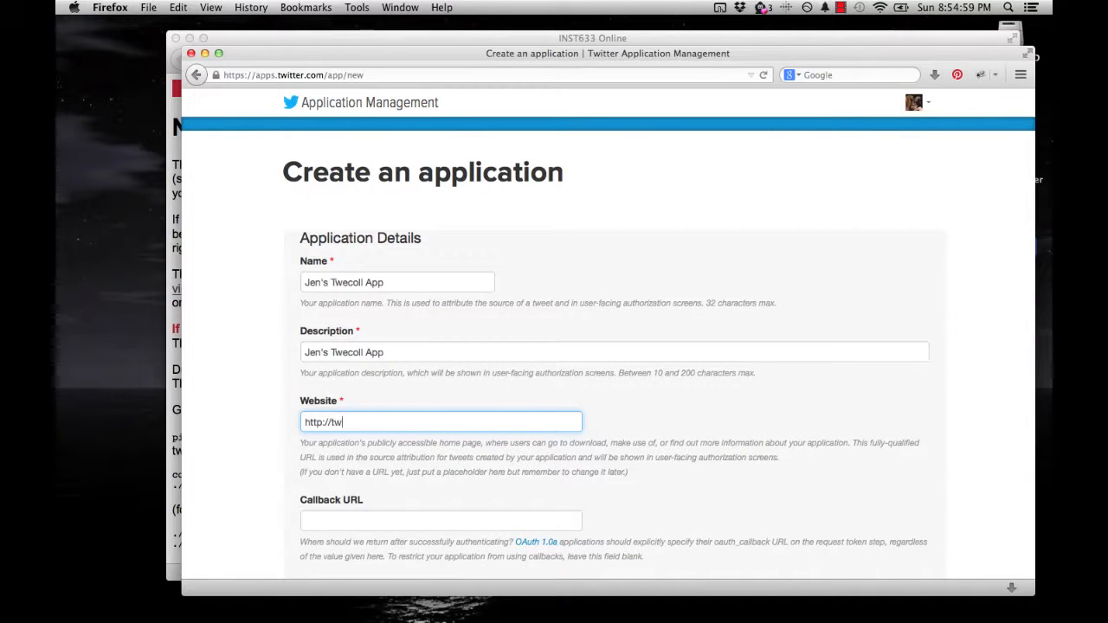
pyautogui.write('itter.')
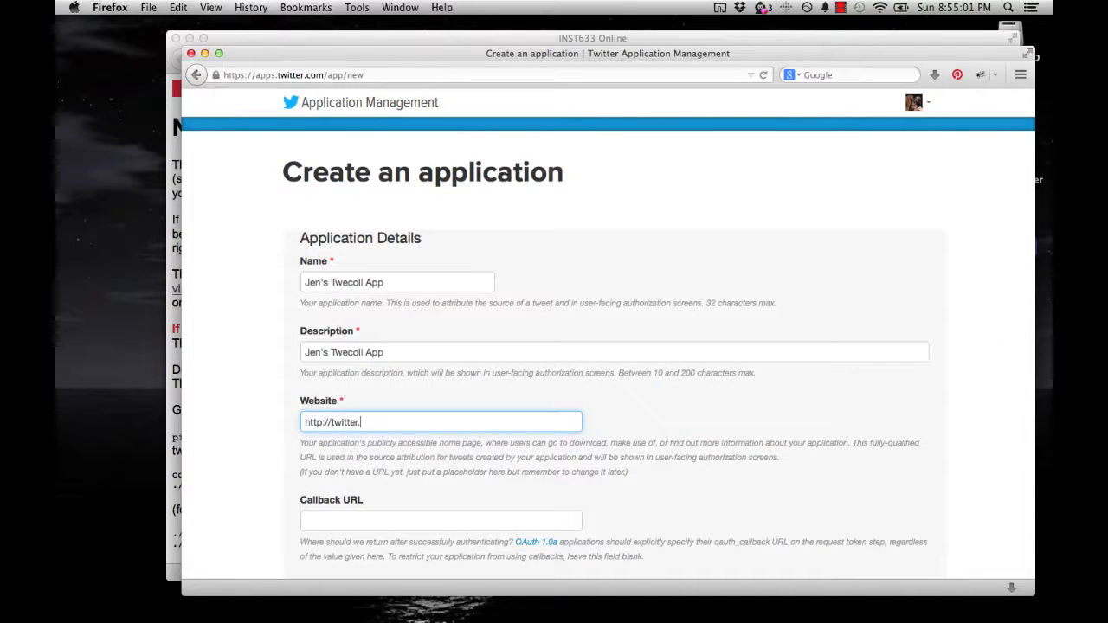
pyautogui.write('com/golbeck')
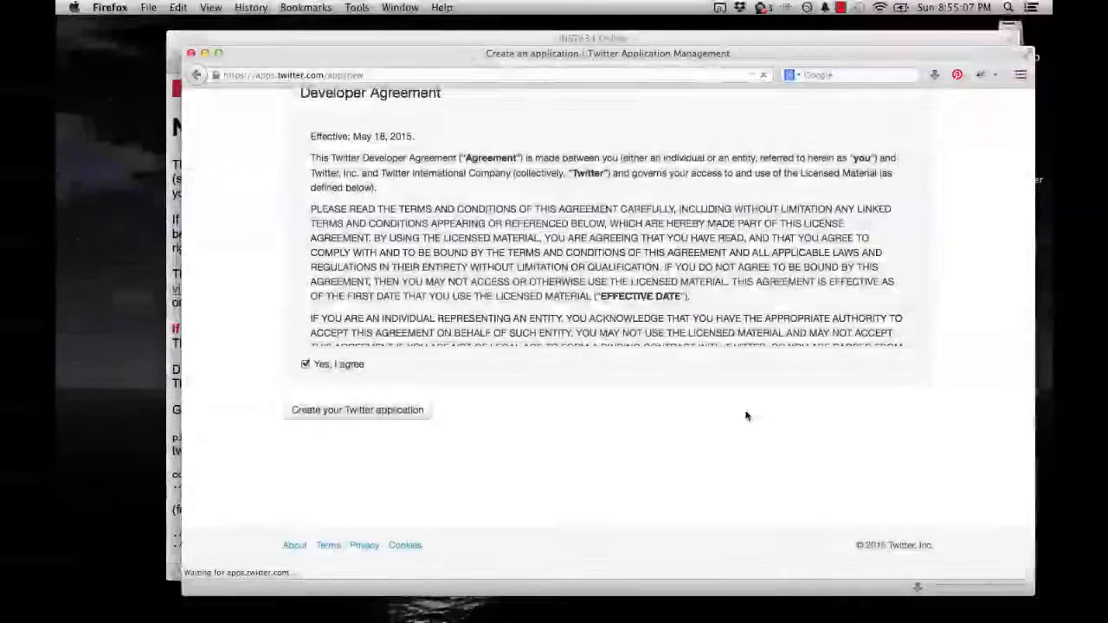
pyautogui.click(357, 410)
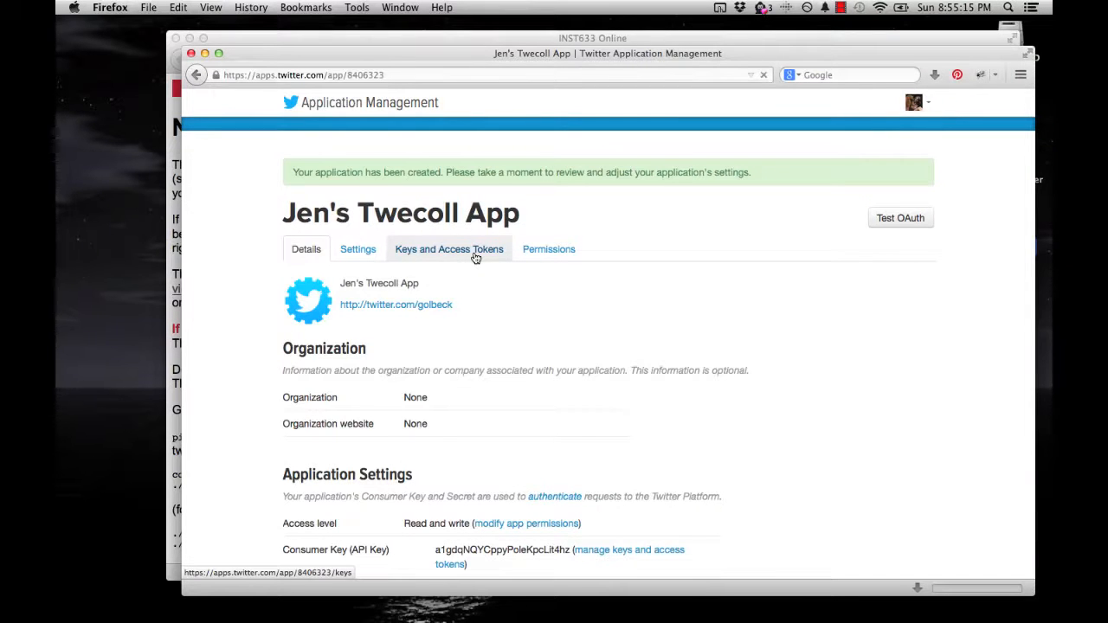
# Step: View Jen's Twecoll App's Keys and Access Tokens page with consumer key and secret
pyautogui.click(448, 250)
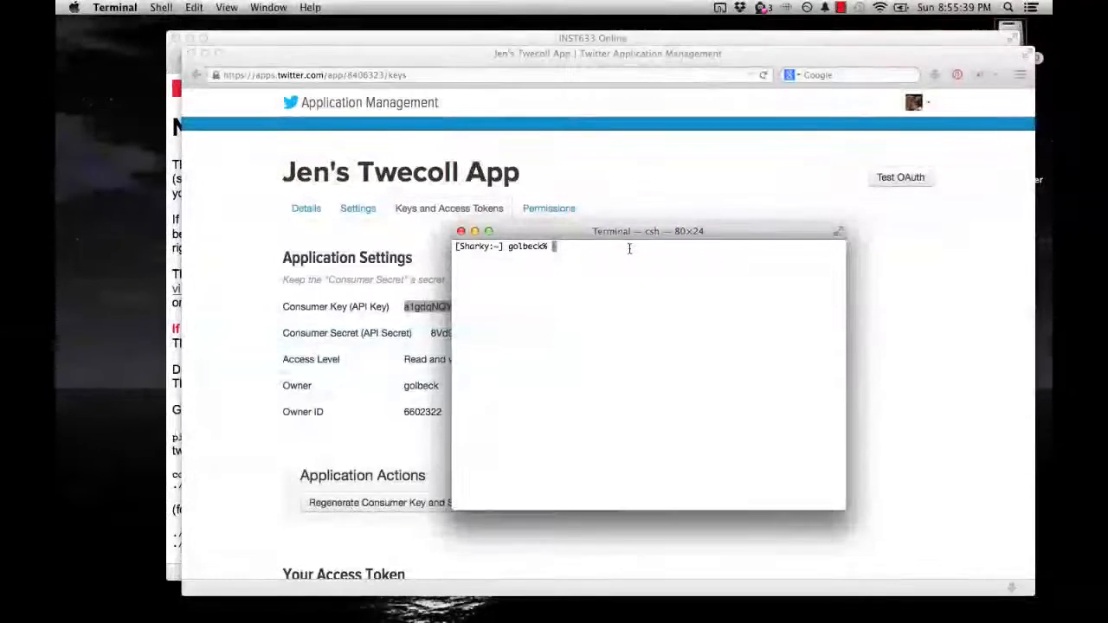
# Step: Open a new .twecoll file in the editor with pico .twecoll
pyautogui.write('p')
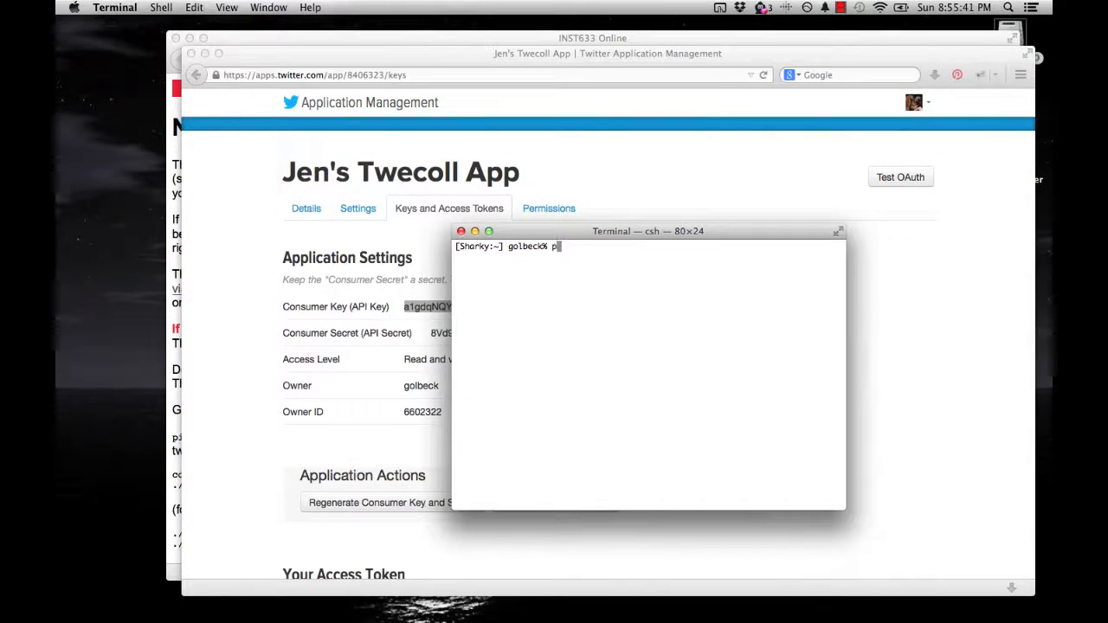
pyautogui.write('ico .tw')
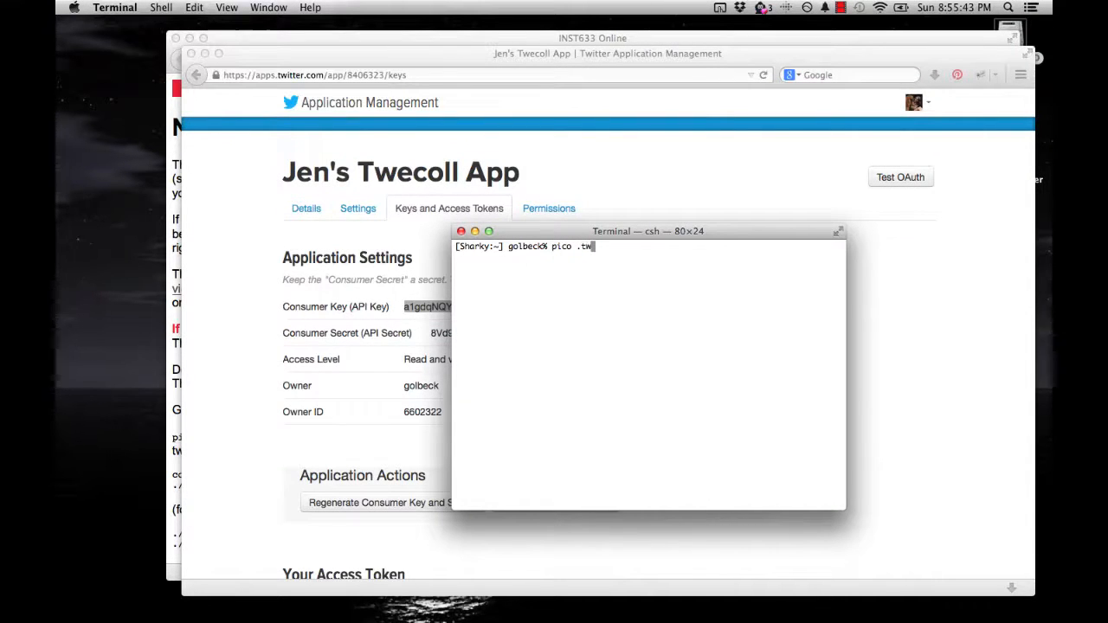
pyautogui.write('ecoll')
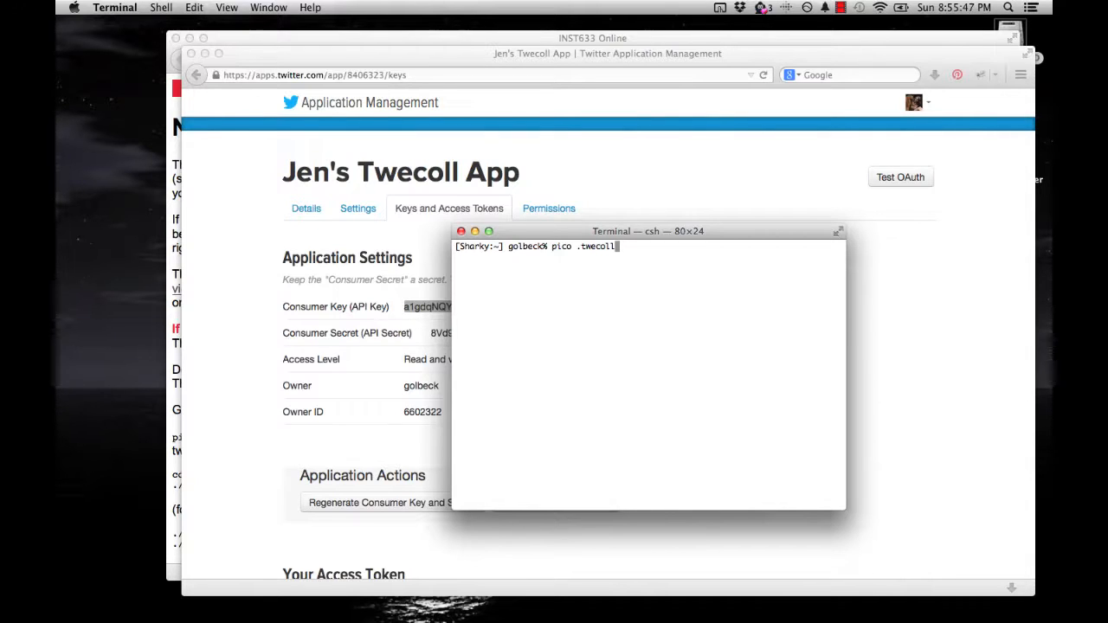
pyautogui.press('Return')
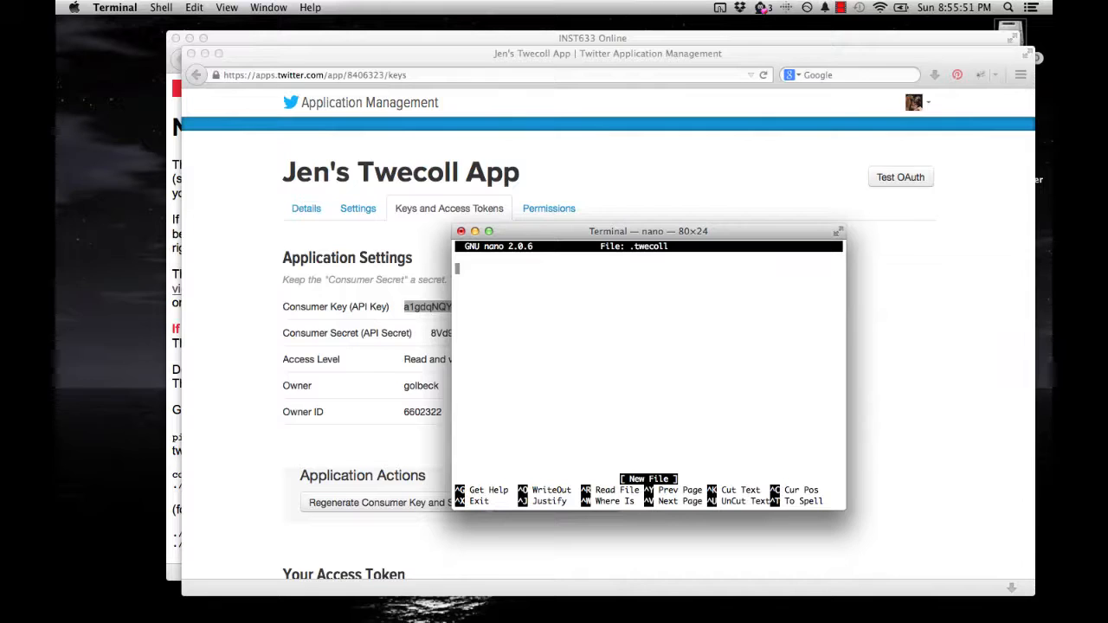
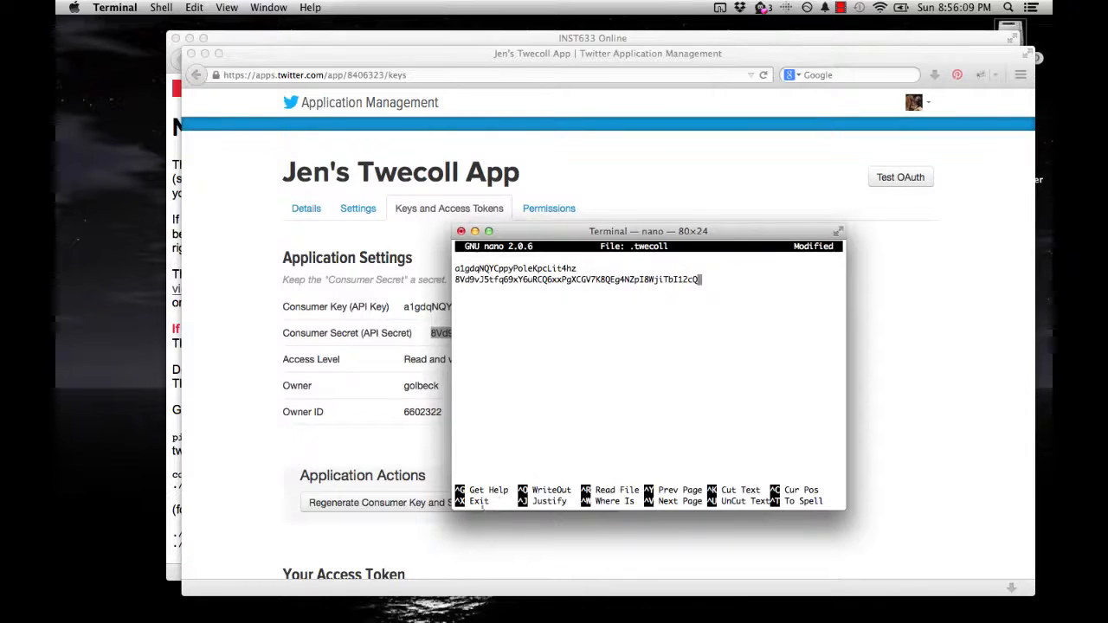
# Step: Enter the consumer key and consumer secret on separate lines and save .twecoll
pyautogui.press('ctrl+x')
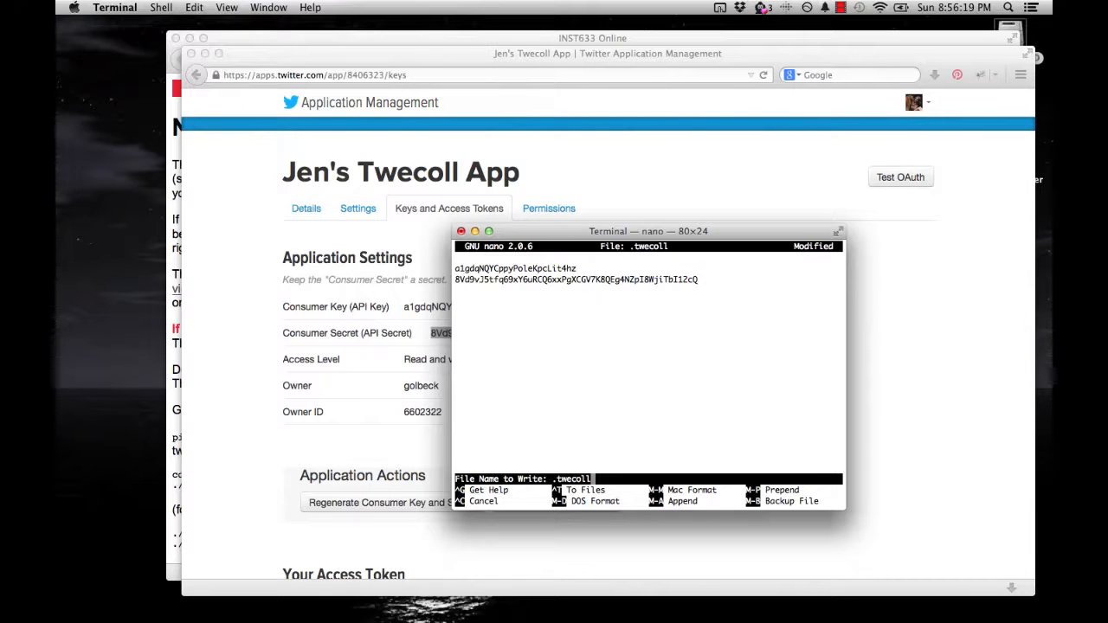
pyautogui.press('Enter')
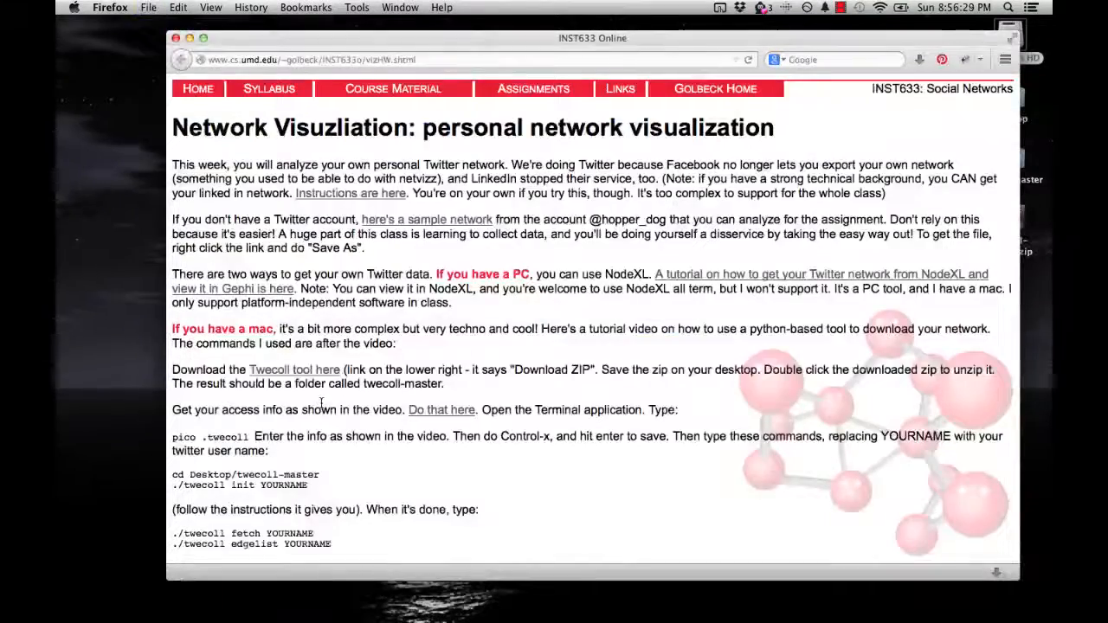
# Step: Change into the Desktop/twecoll-master directory
pyautogui.scroll(-3)
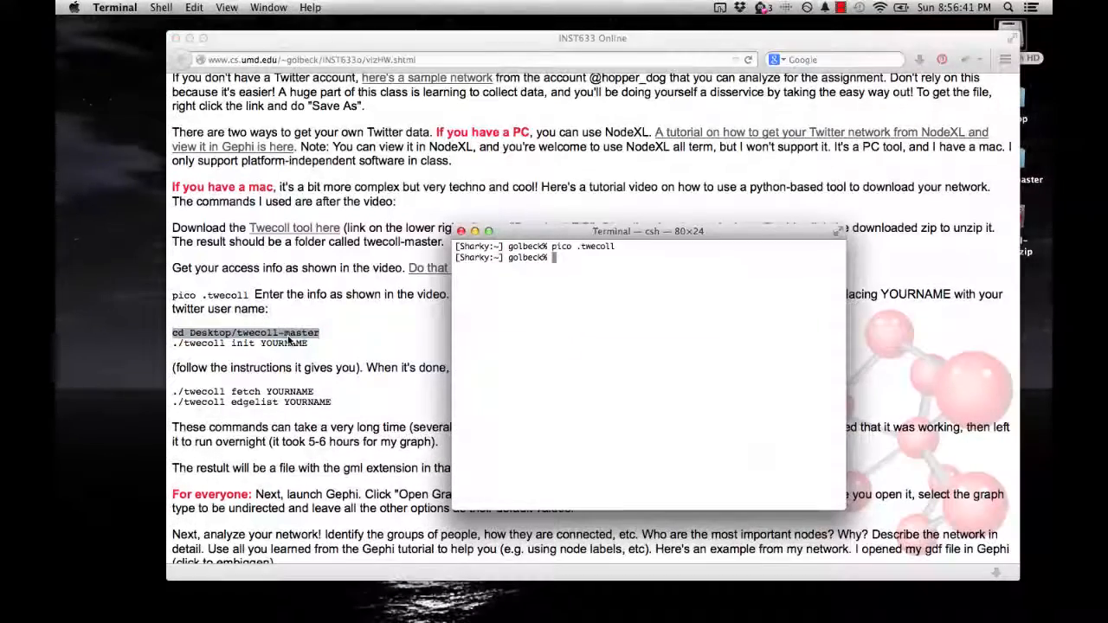
pyautogui.write('cd Desktop/twecoll-master')
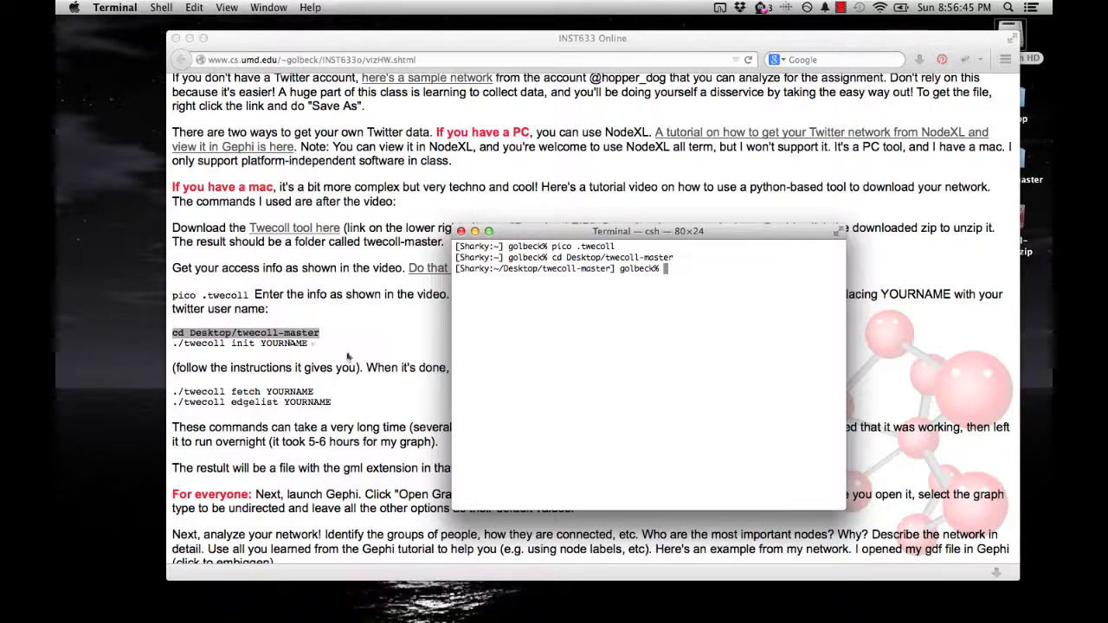
pyautogui.moveTo(682, 302)
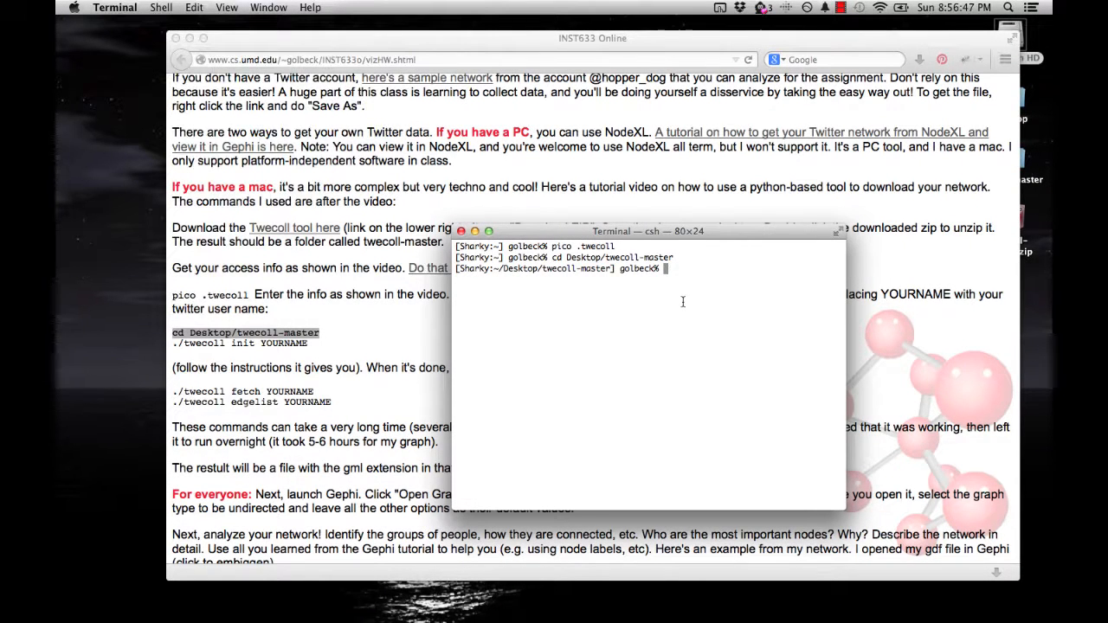
pyautogui.moveTo(695, 286)
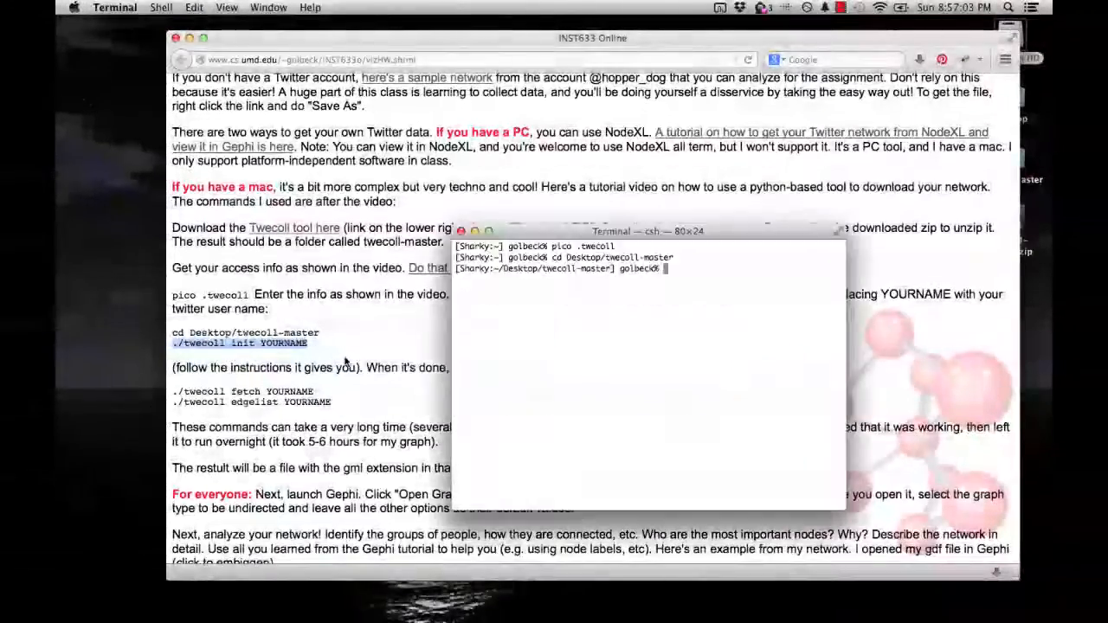
# Step: Type the command ./twecoll init Yolbeck
pyautogui.write('./twecoll init Y')
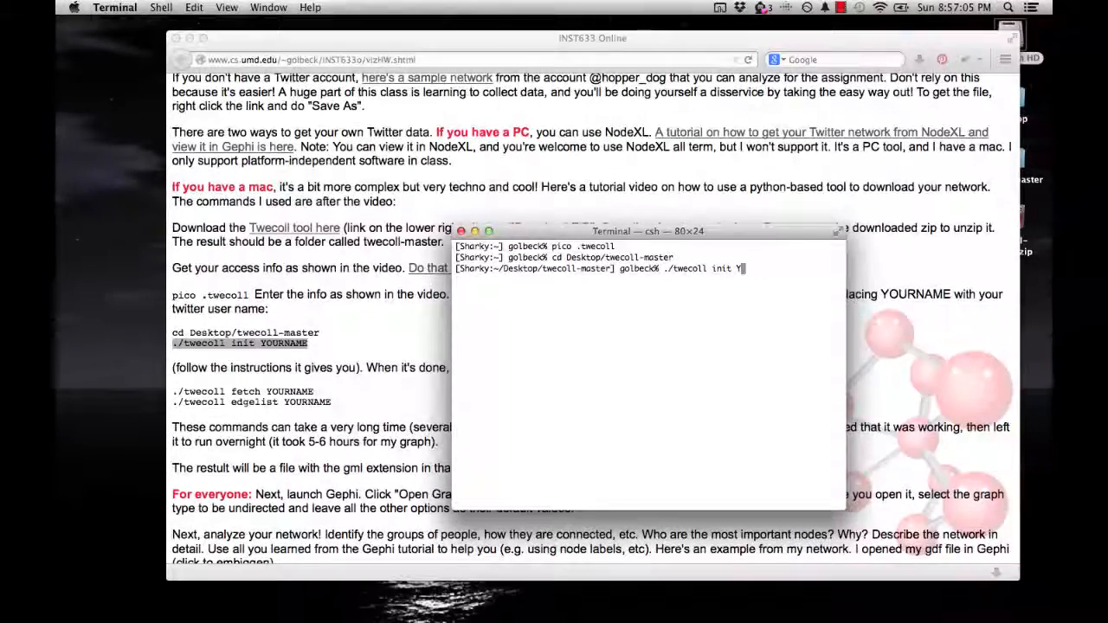
pyautogui.write('olbeck')
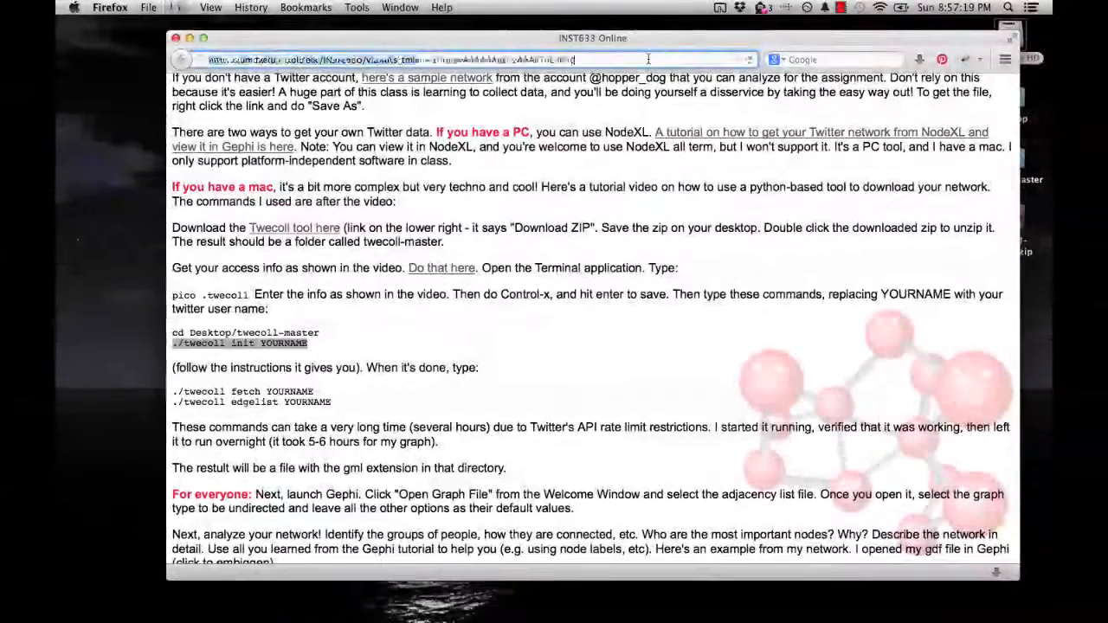
# Step: Run twecoll init and authorize Jen's Twecoll App to get the PIN
pyautogui.press('Return')
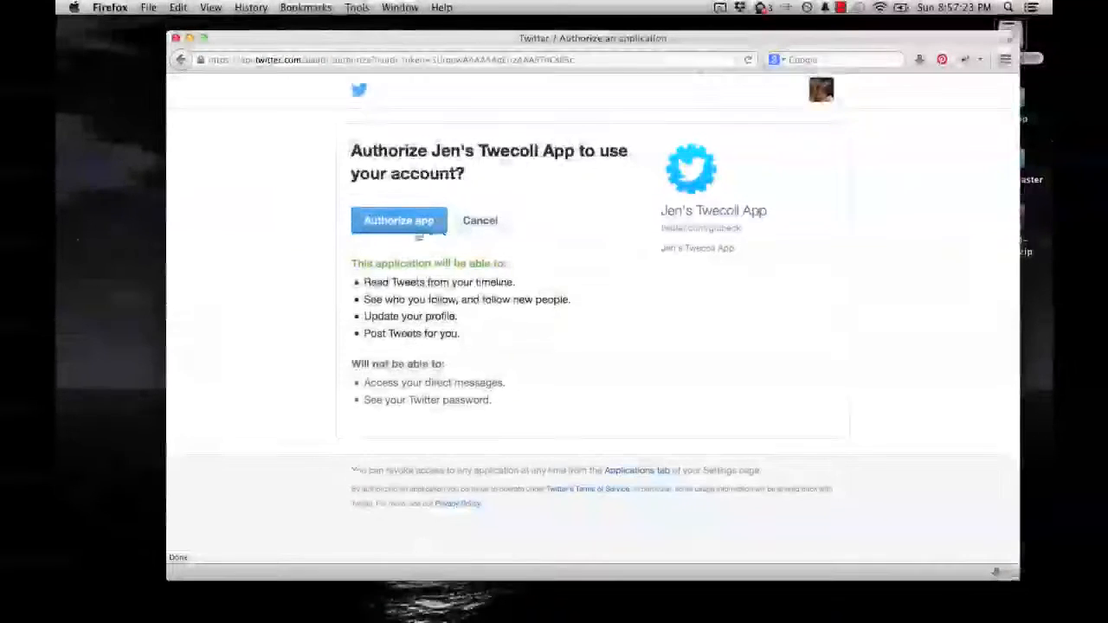
pyautogui.click(398, 220)
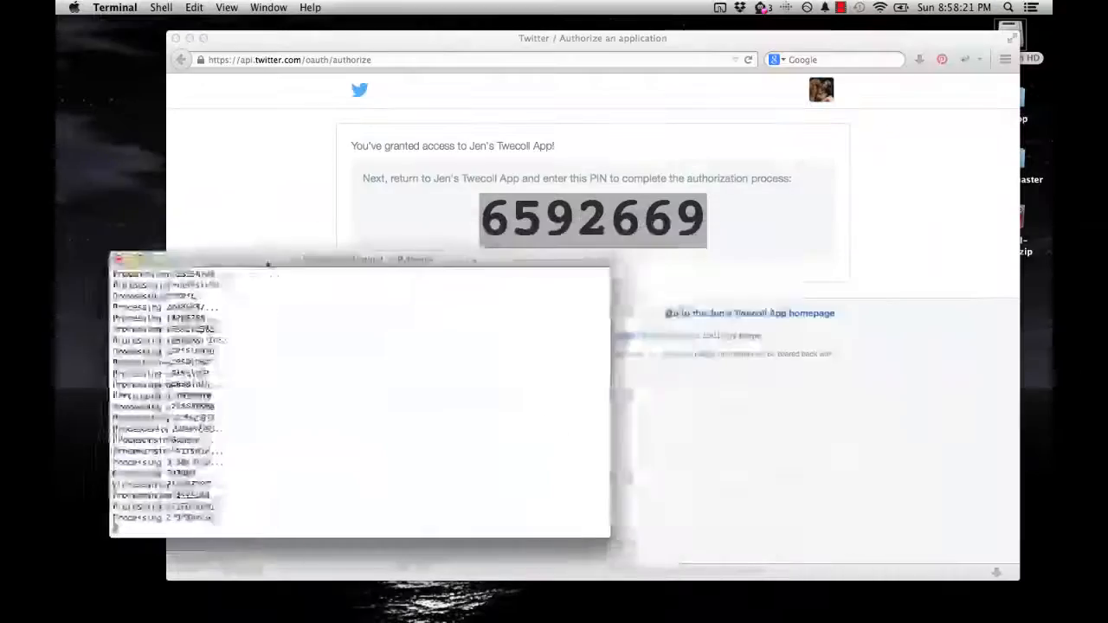
# Step: Select the authorization PIN and scroll the INST633 course instructions page
pyautogui.tripleClick(592, 218)
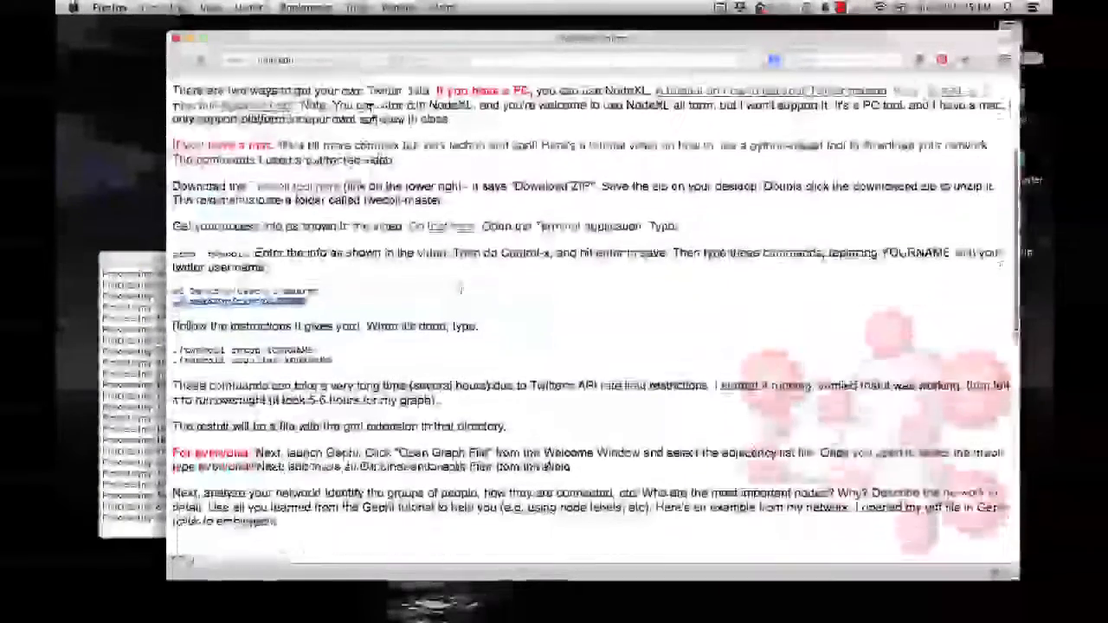
pyautogui.scroll(-3)
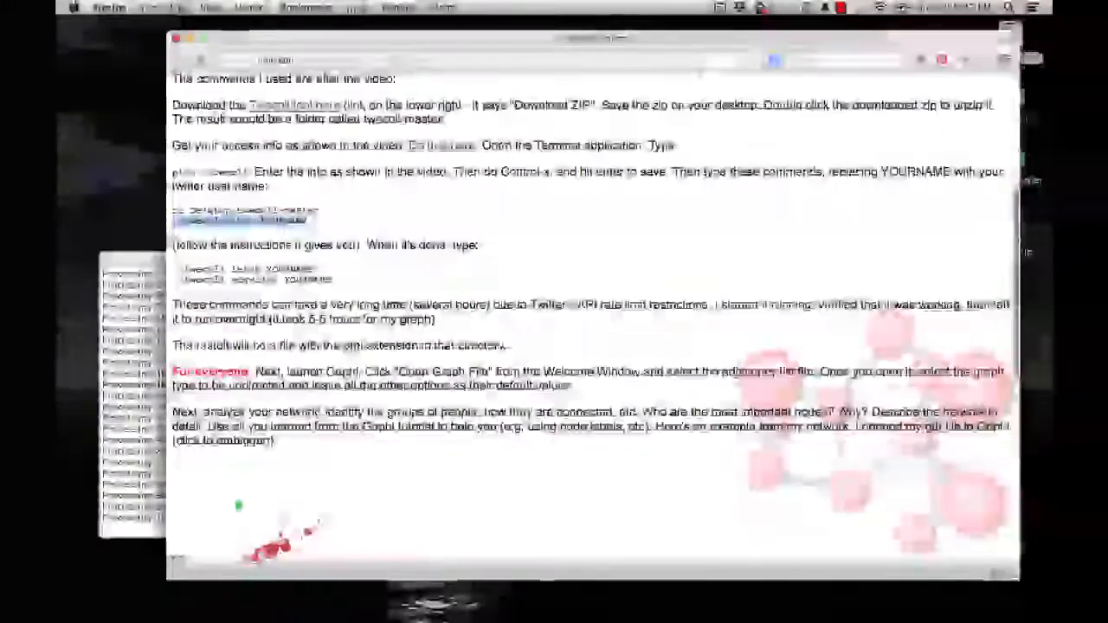